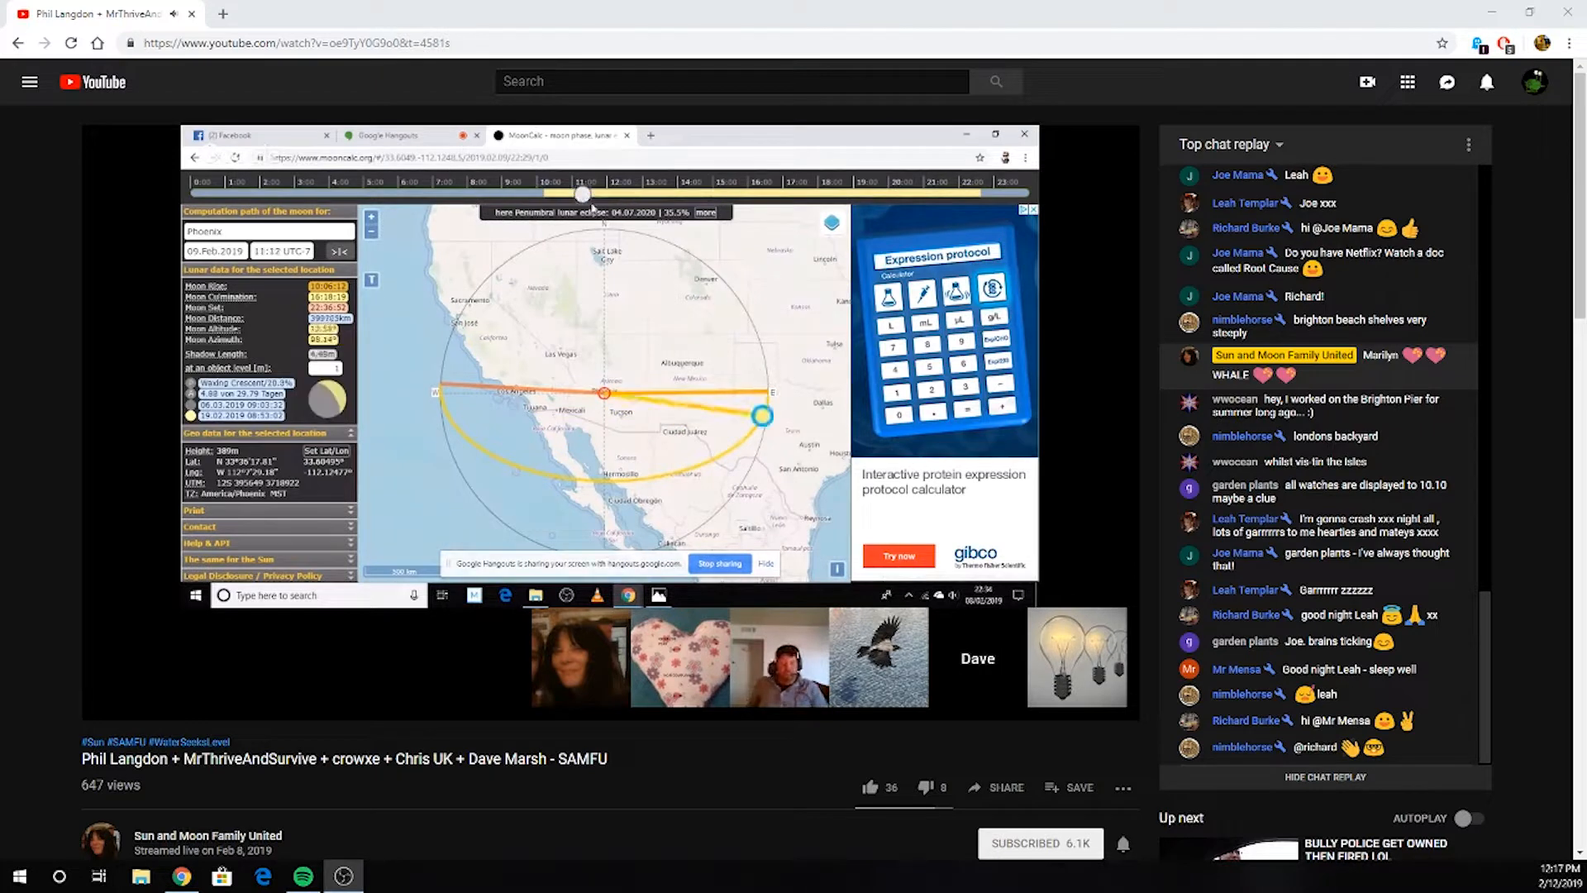
Speed up time twice to run the Phoenix sky from evening into night
left_click_drag(582, 193, 678, 194)
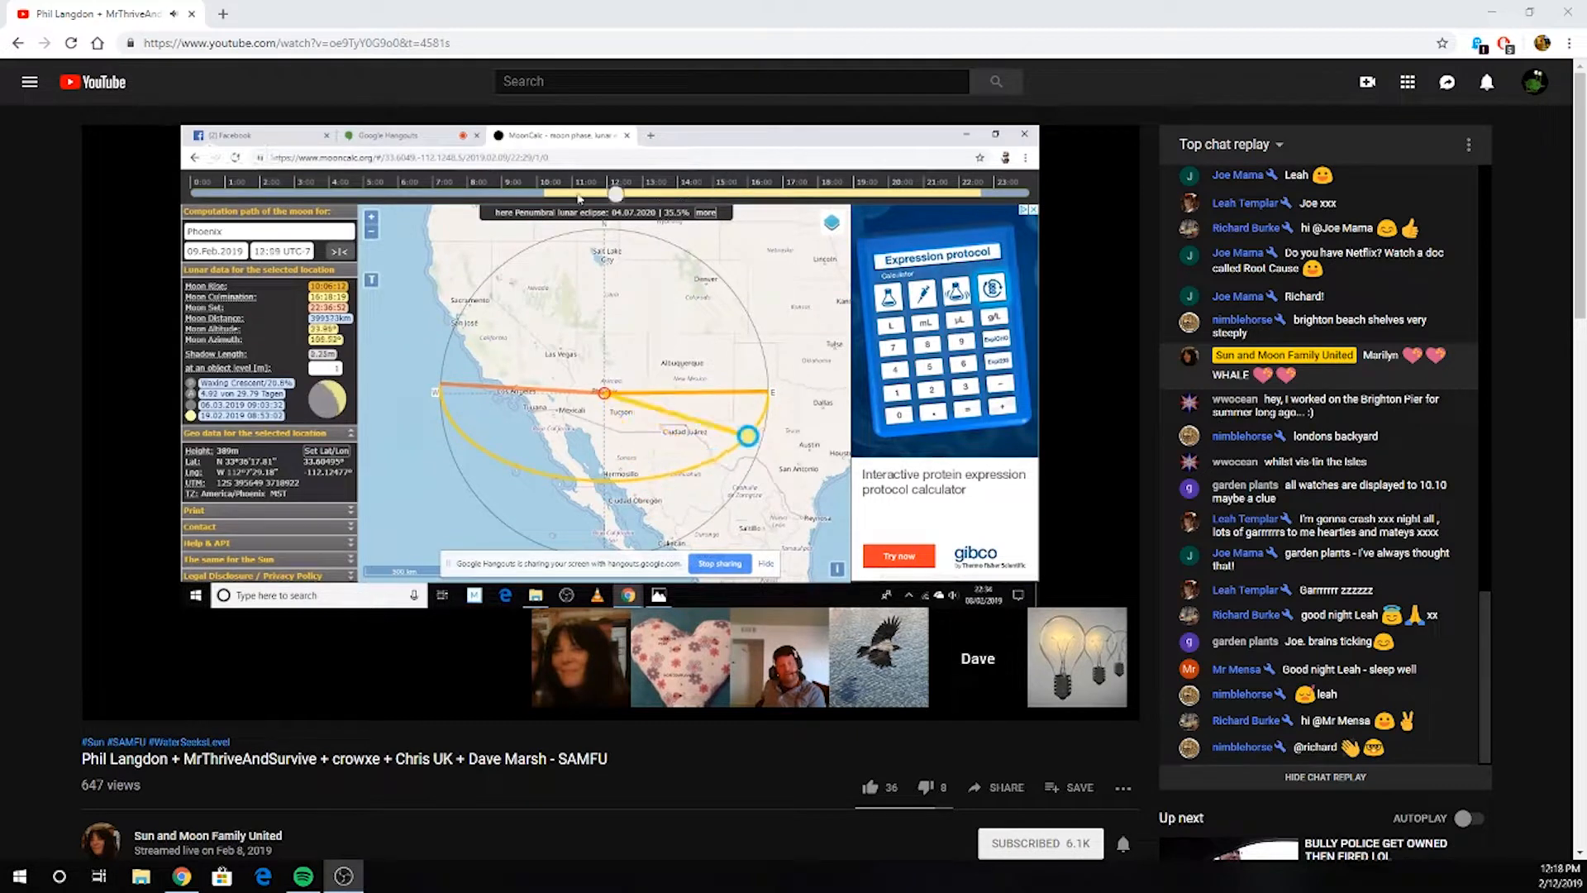
left_click(344, 876)
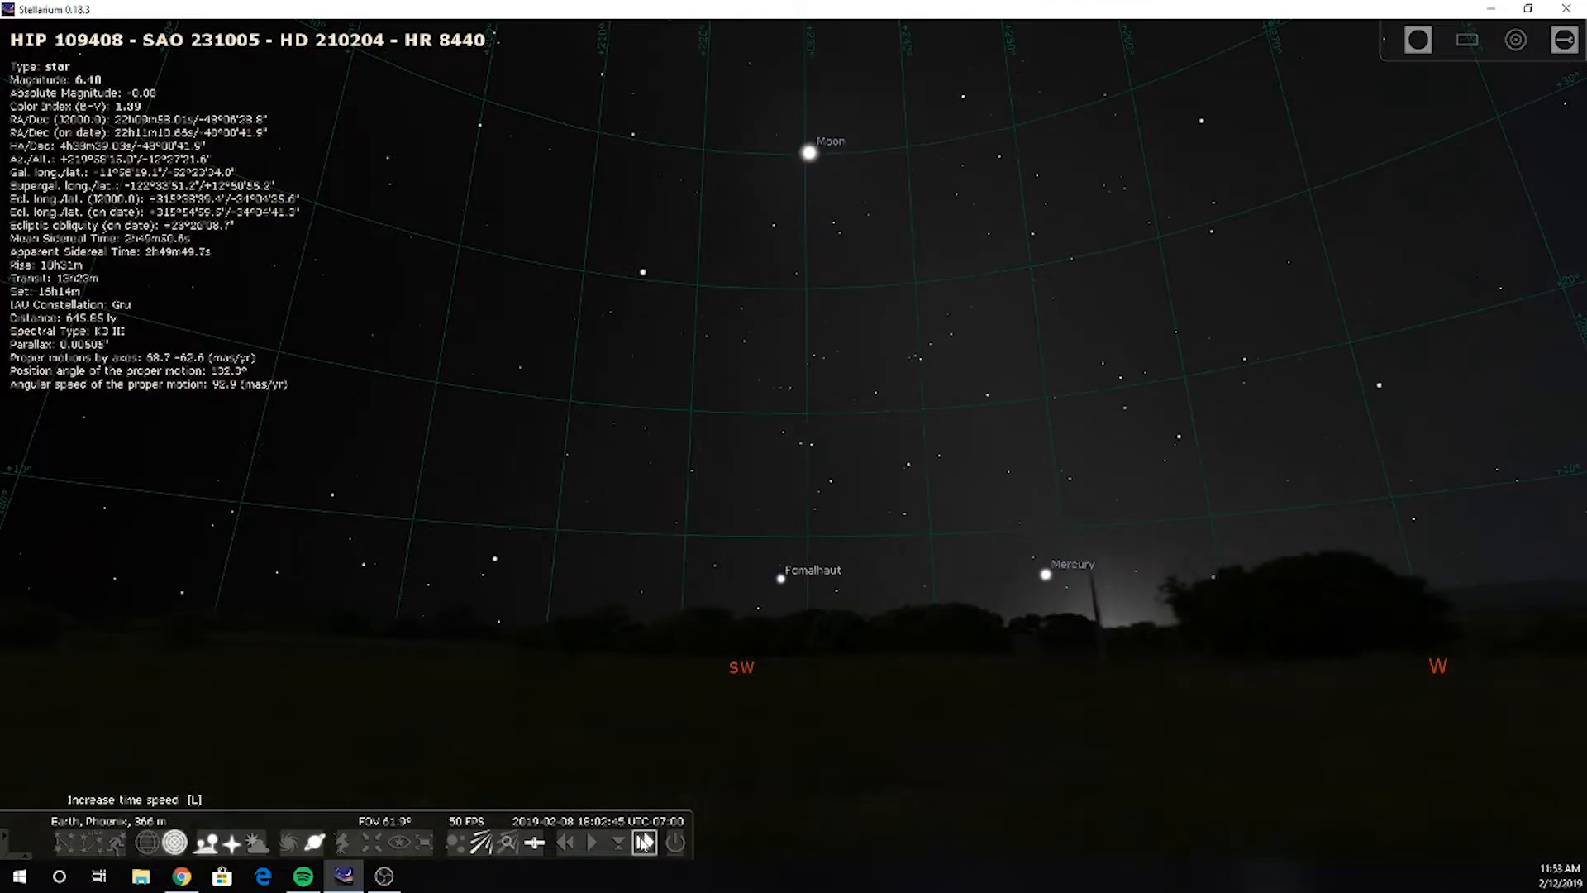
left_click(641, 842)
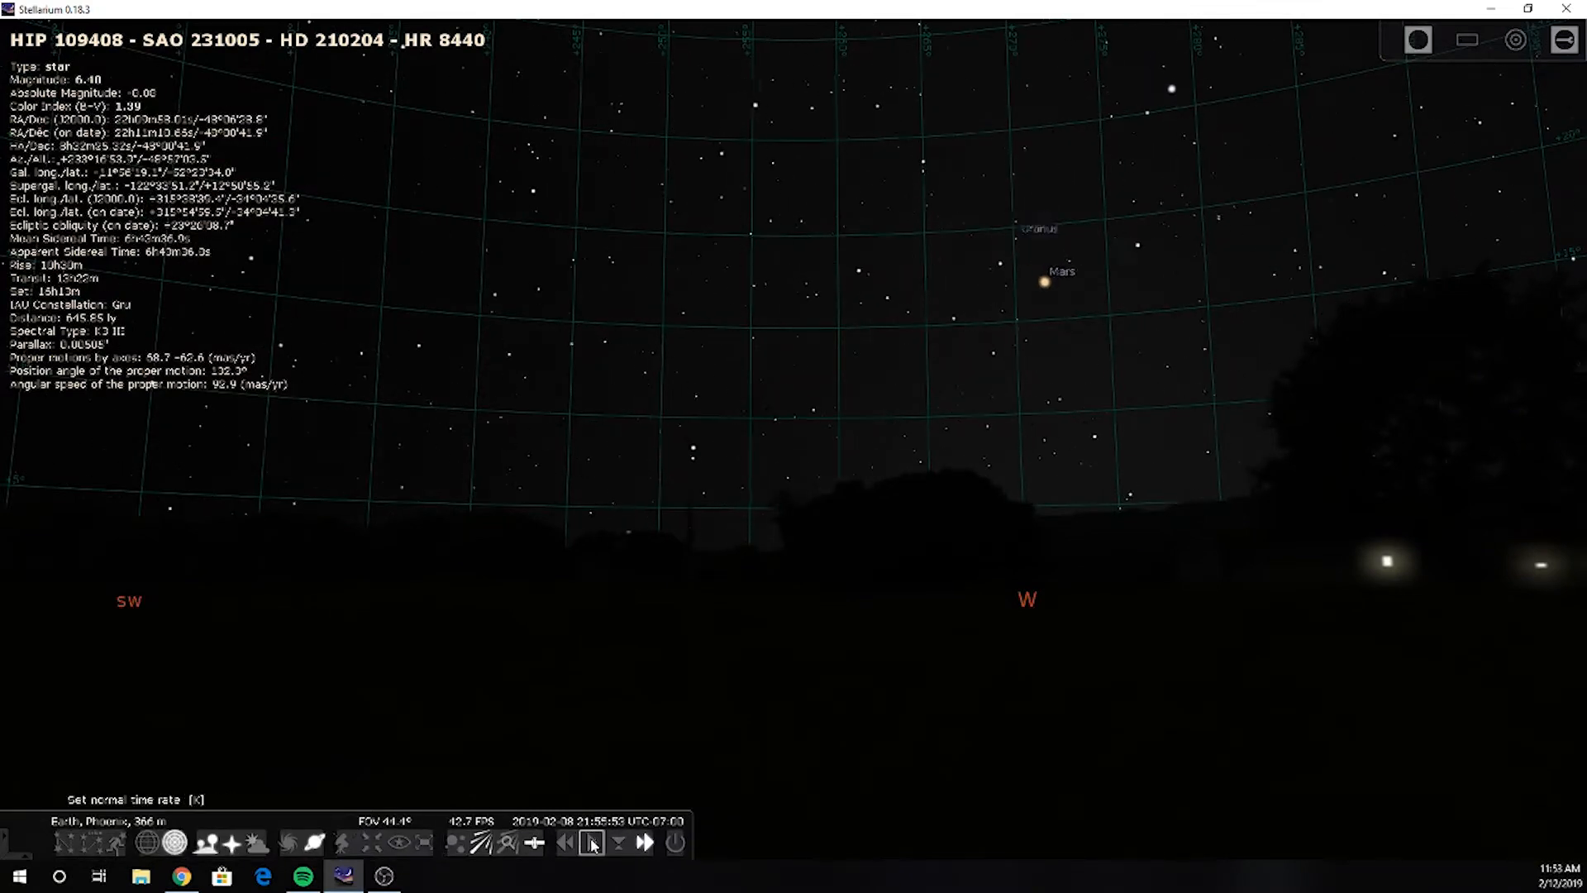
Restore the normal time rate, then slow time down twice
left_click(564, 843)
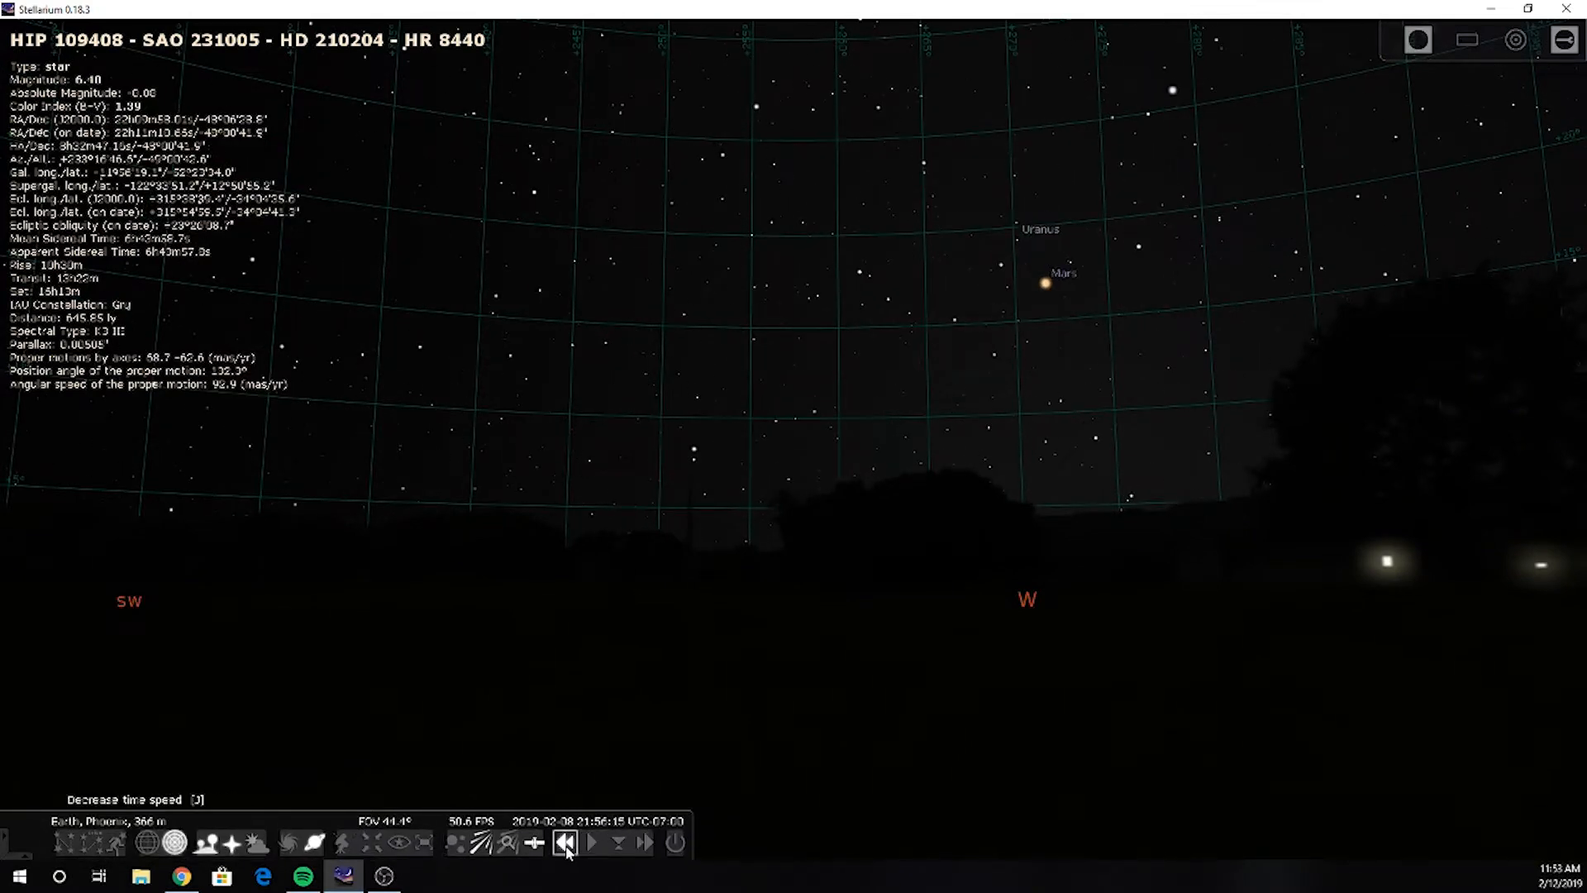
left_click(566, 842)
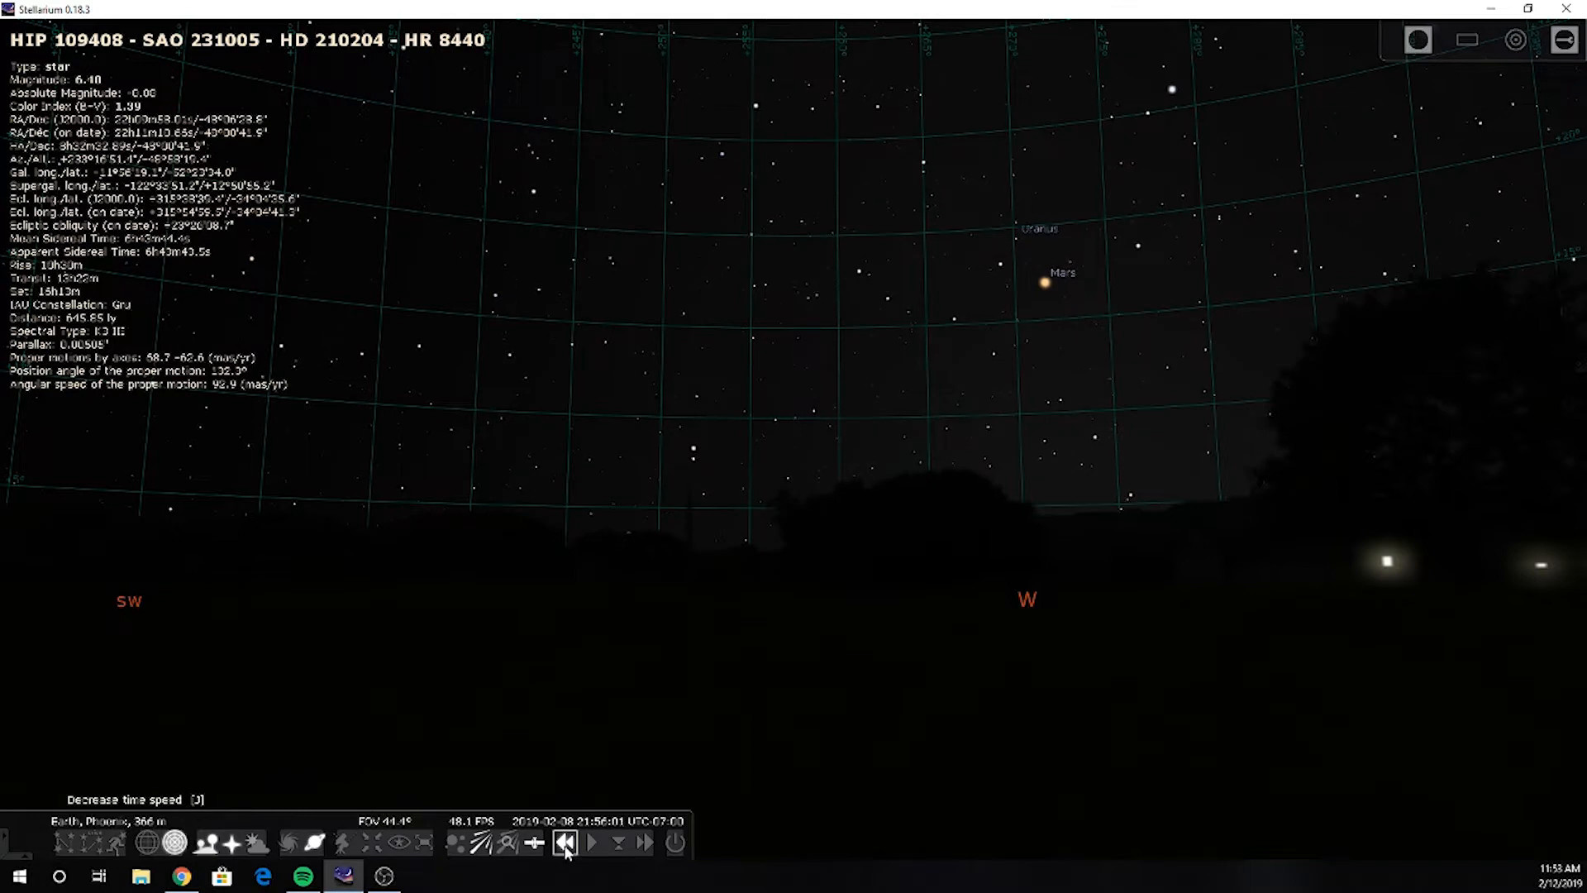
left_click(565, 843)
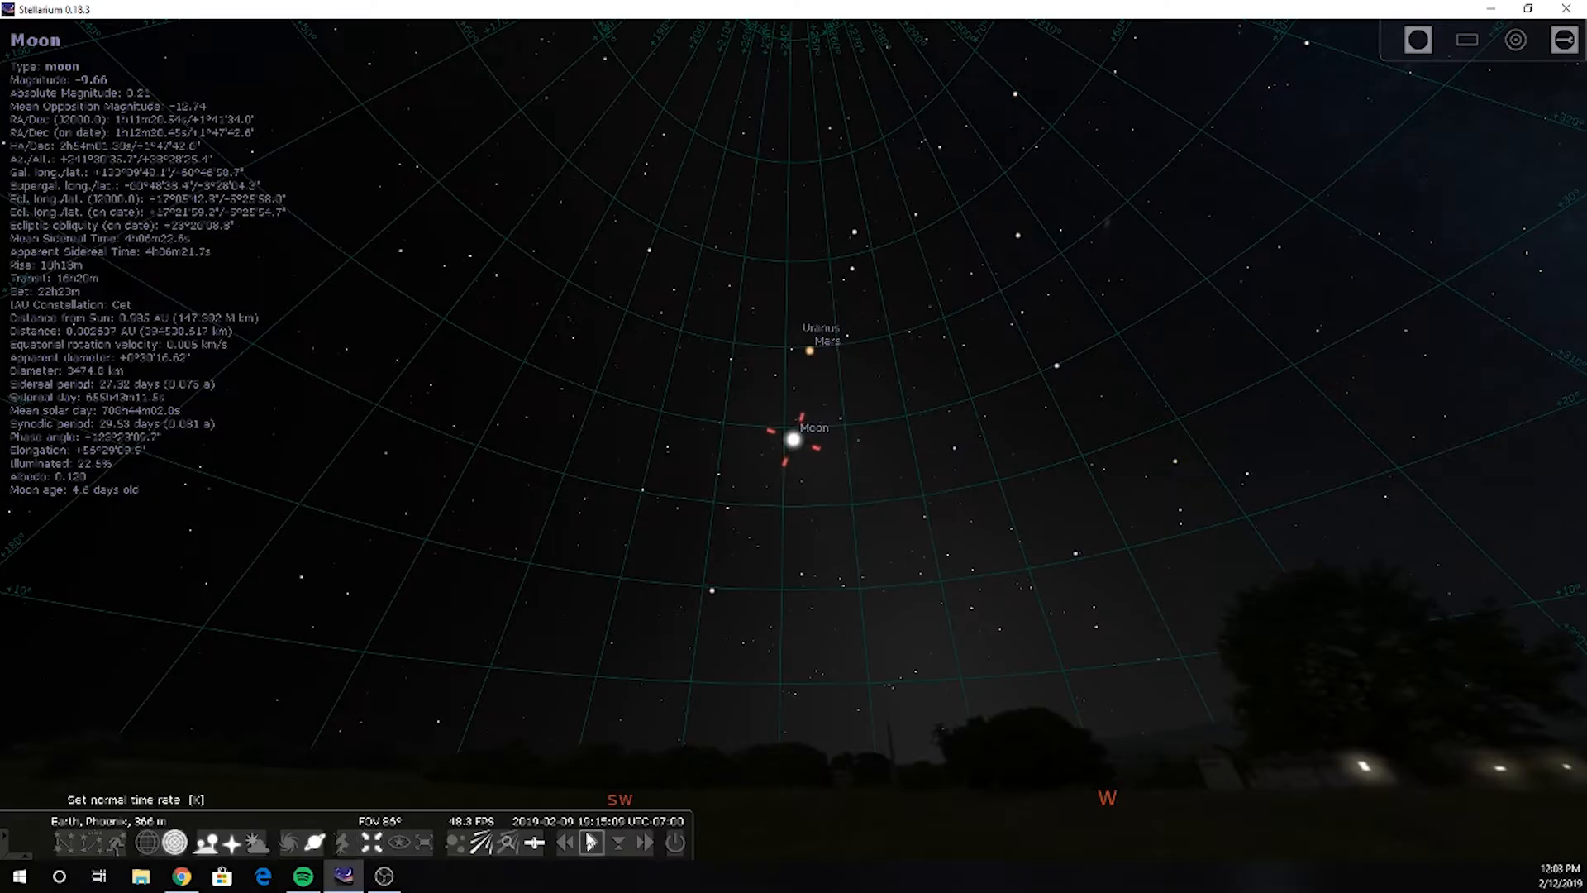
Let time run at the normal rate and scroll the view as the Moon sinks west
left_click(644, 841)
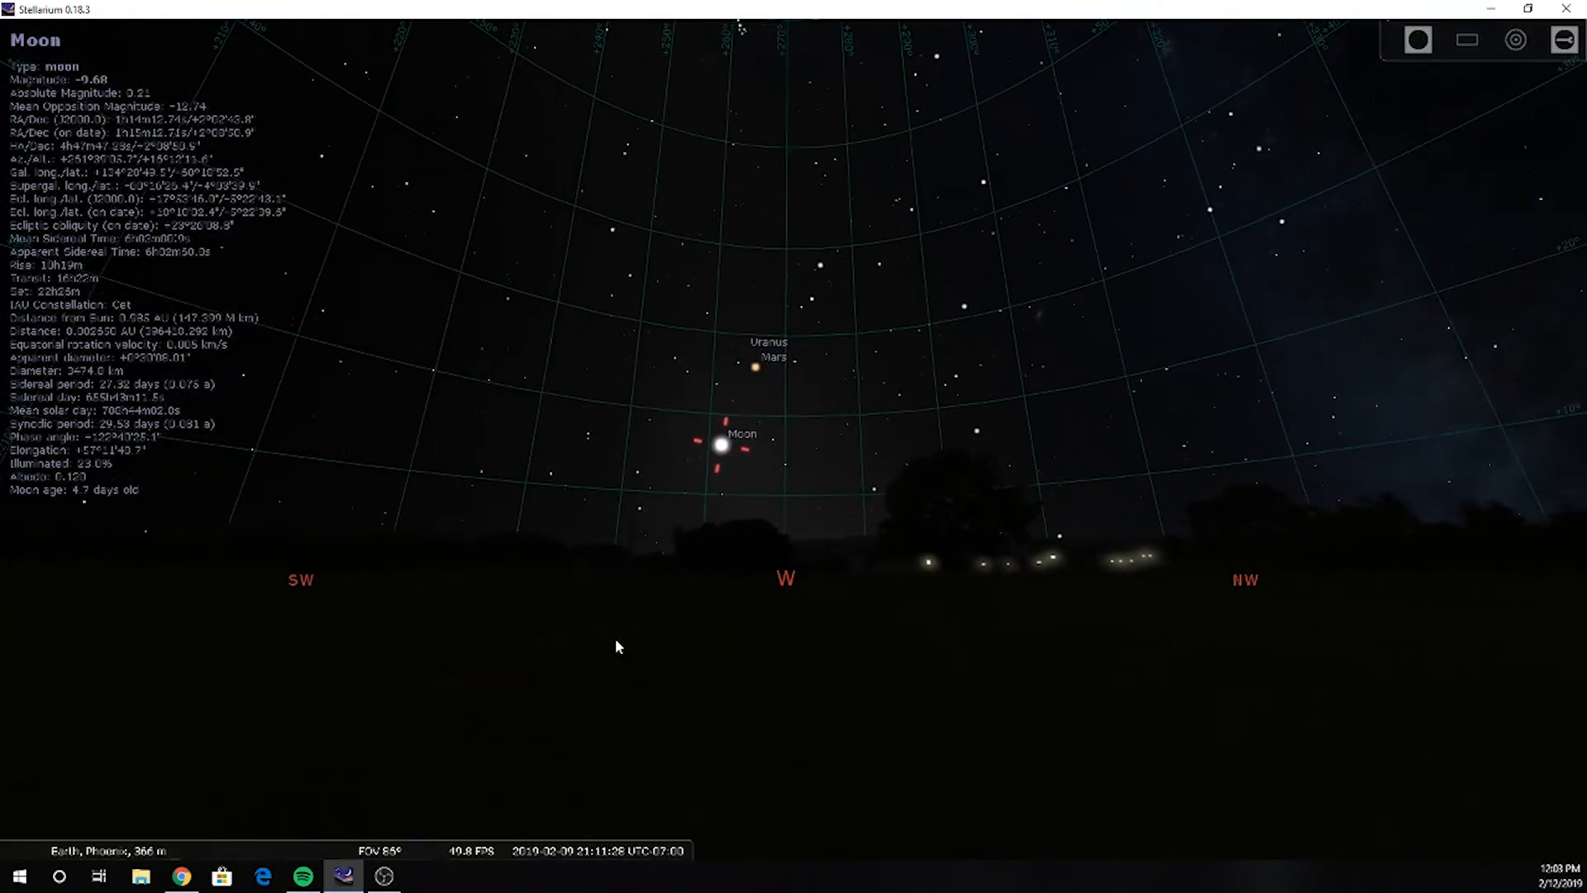
scroll("up", 3)
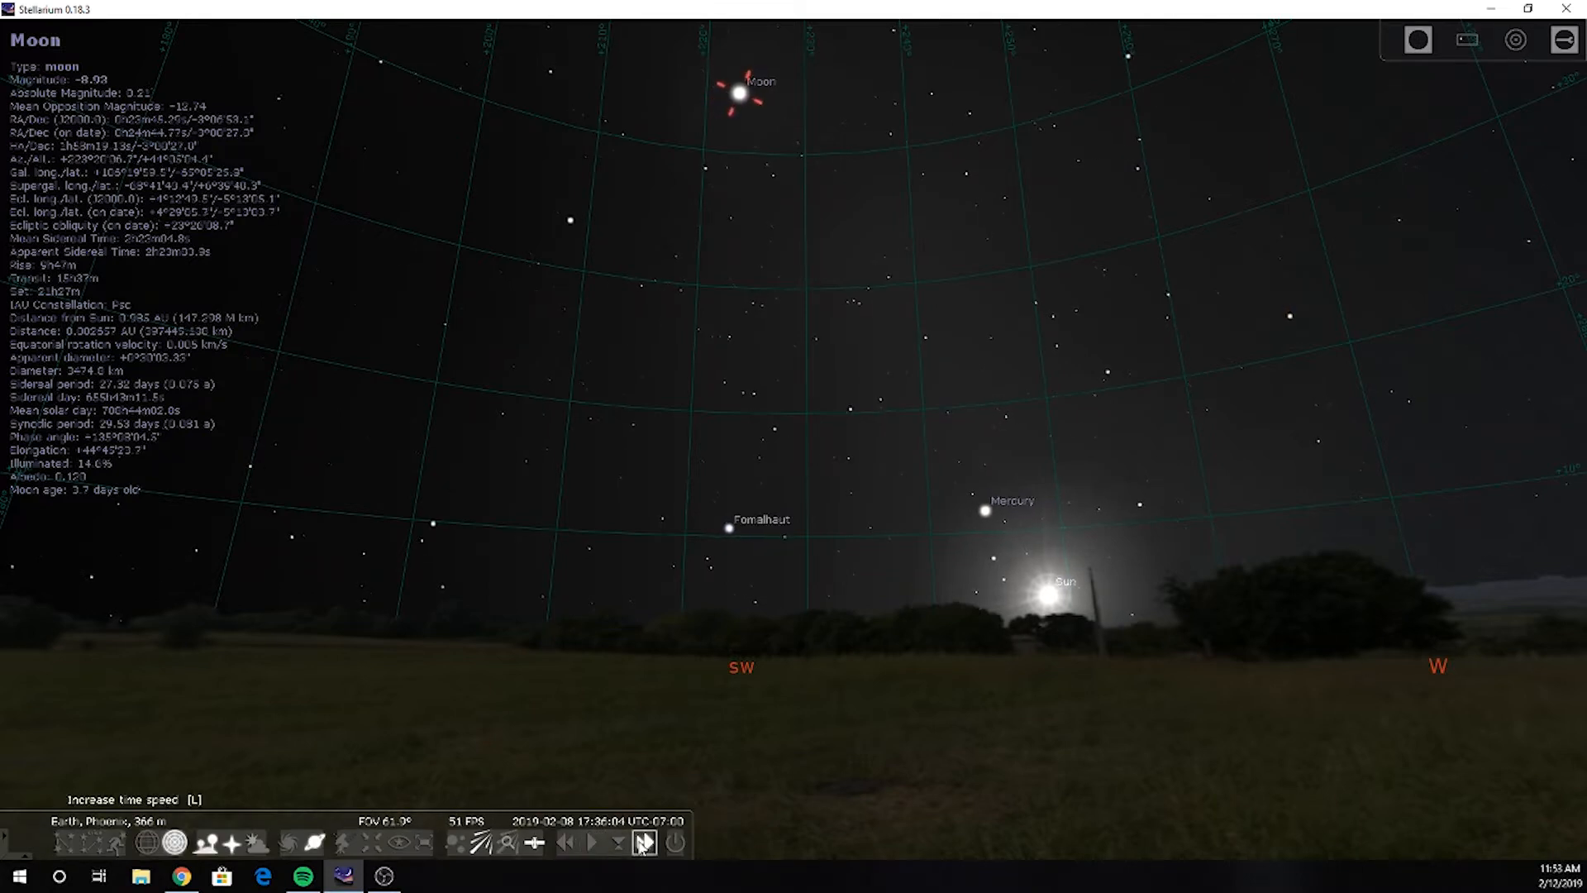
Accelerate time five times to carry the 8 February dusk sky past sunset
left_click(639, 841)
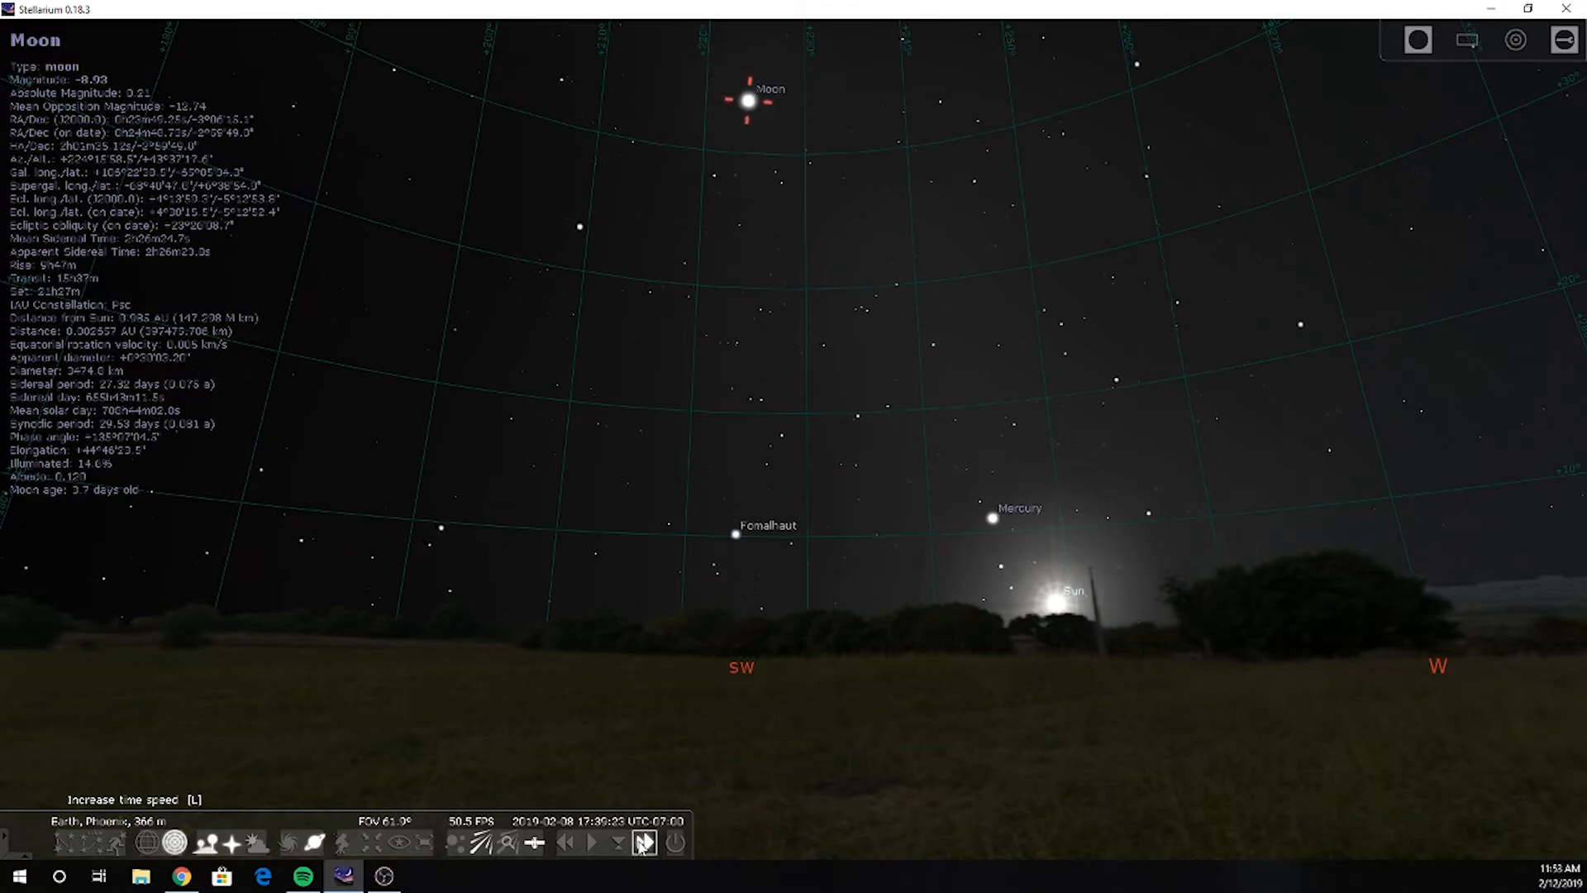
left_click(638, 841)
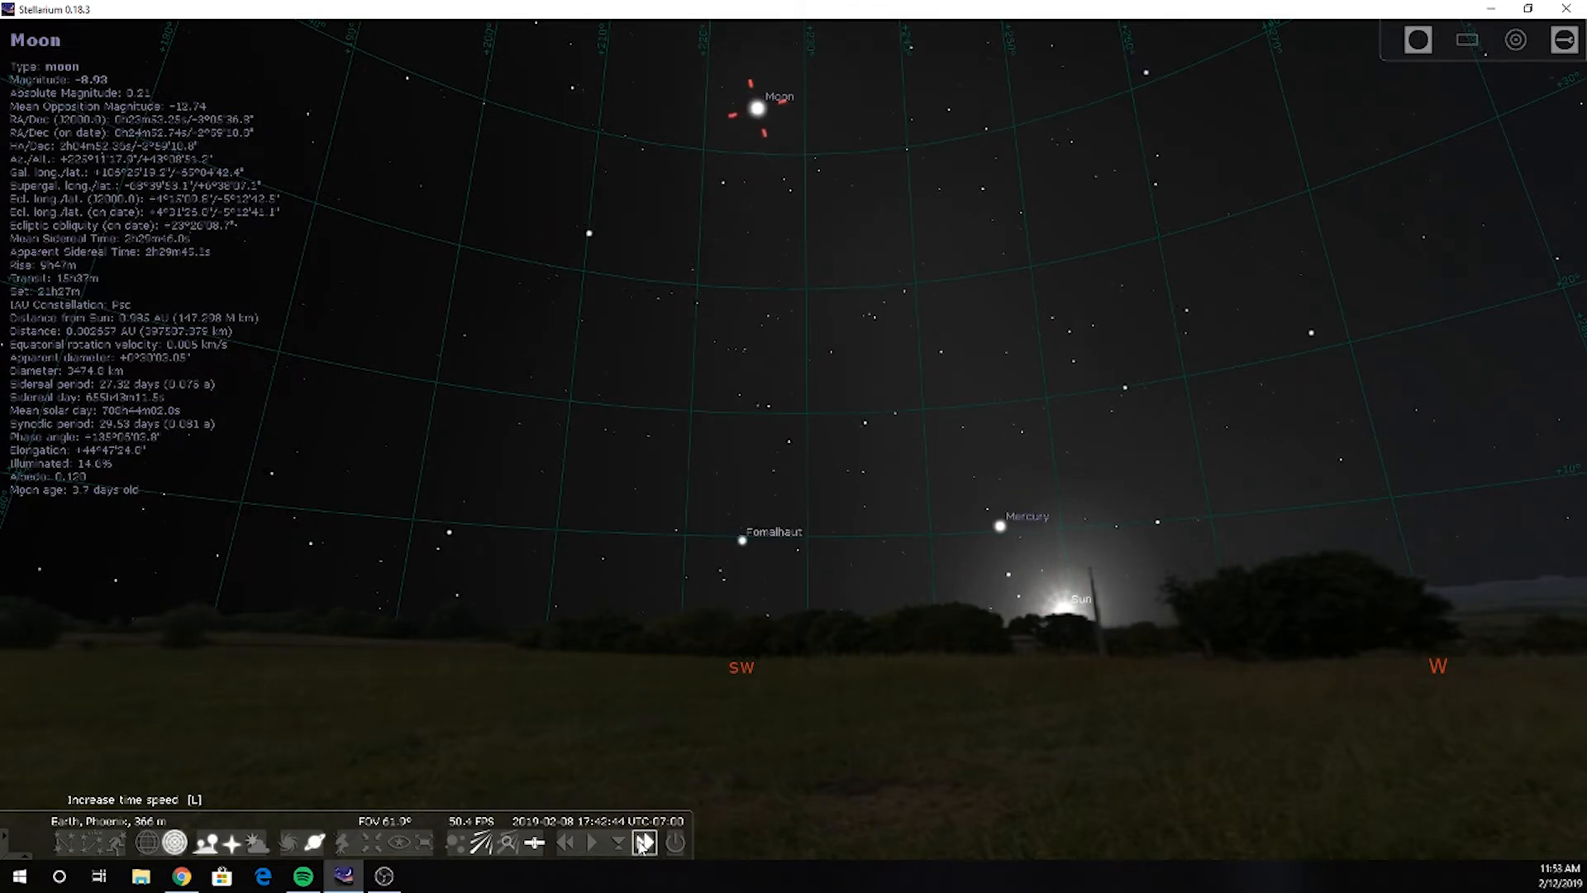
left_click(637, 842)
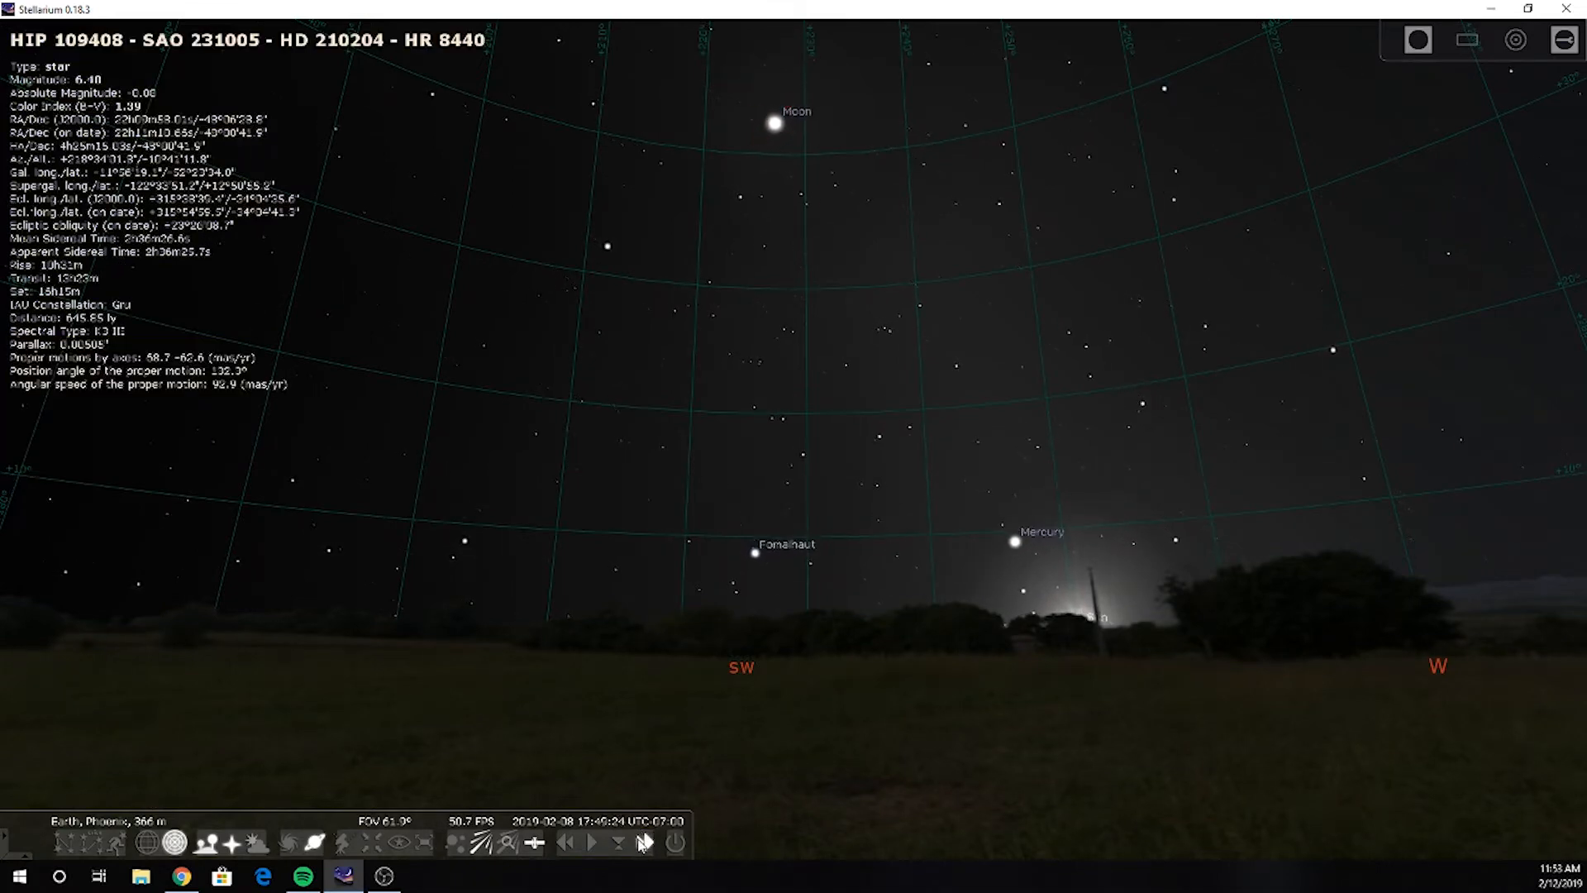
left_click(643, 842)
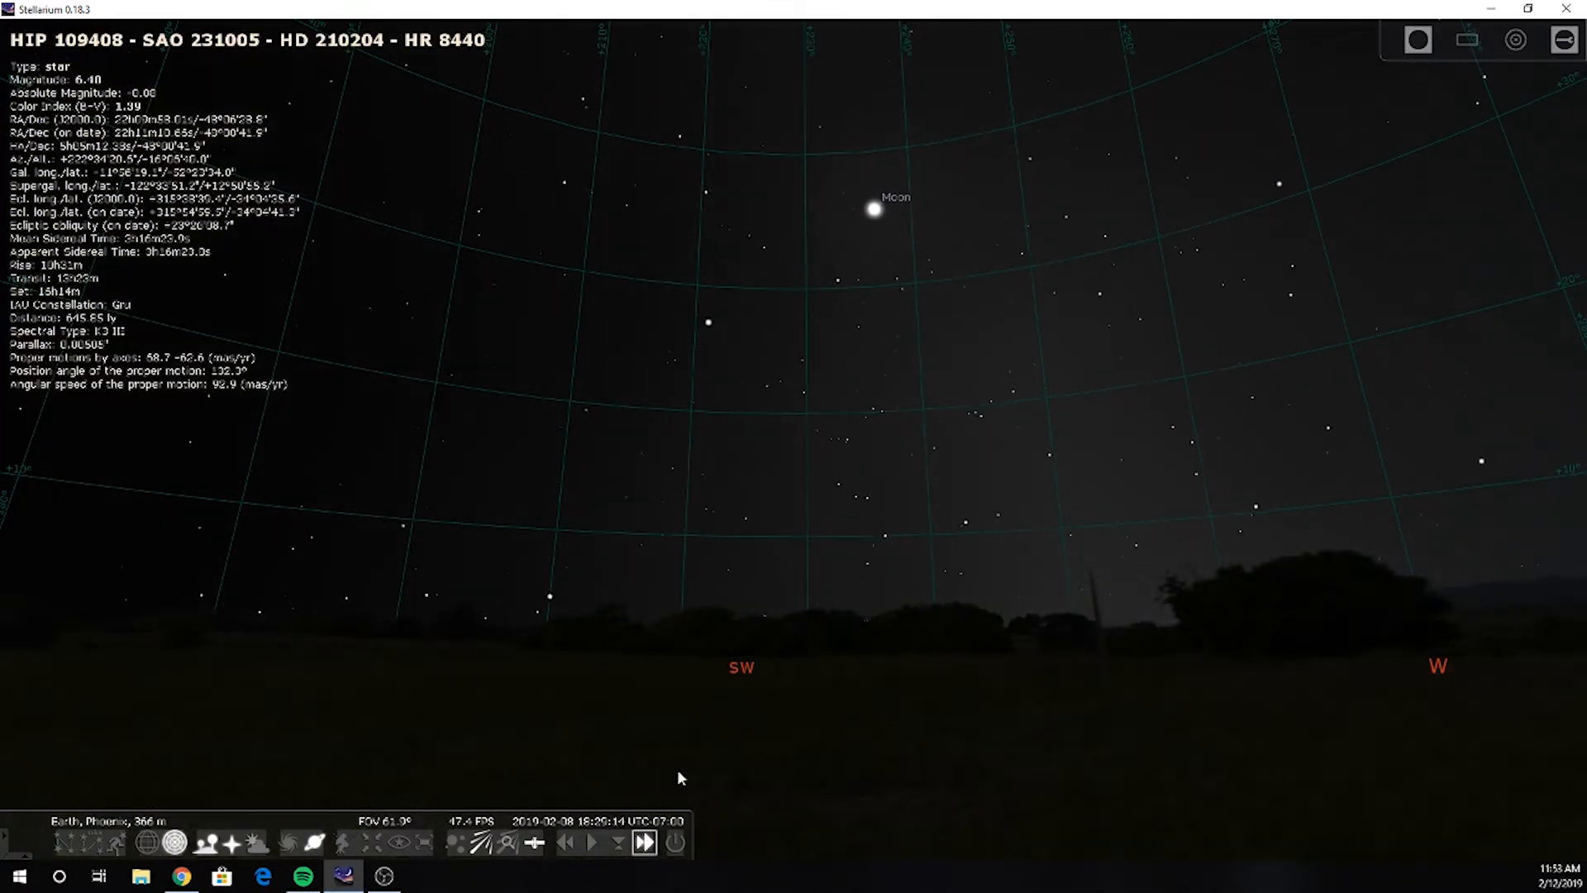
left_click(641, 843)
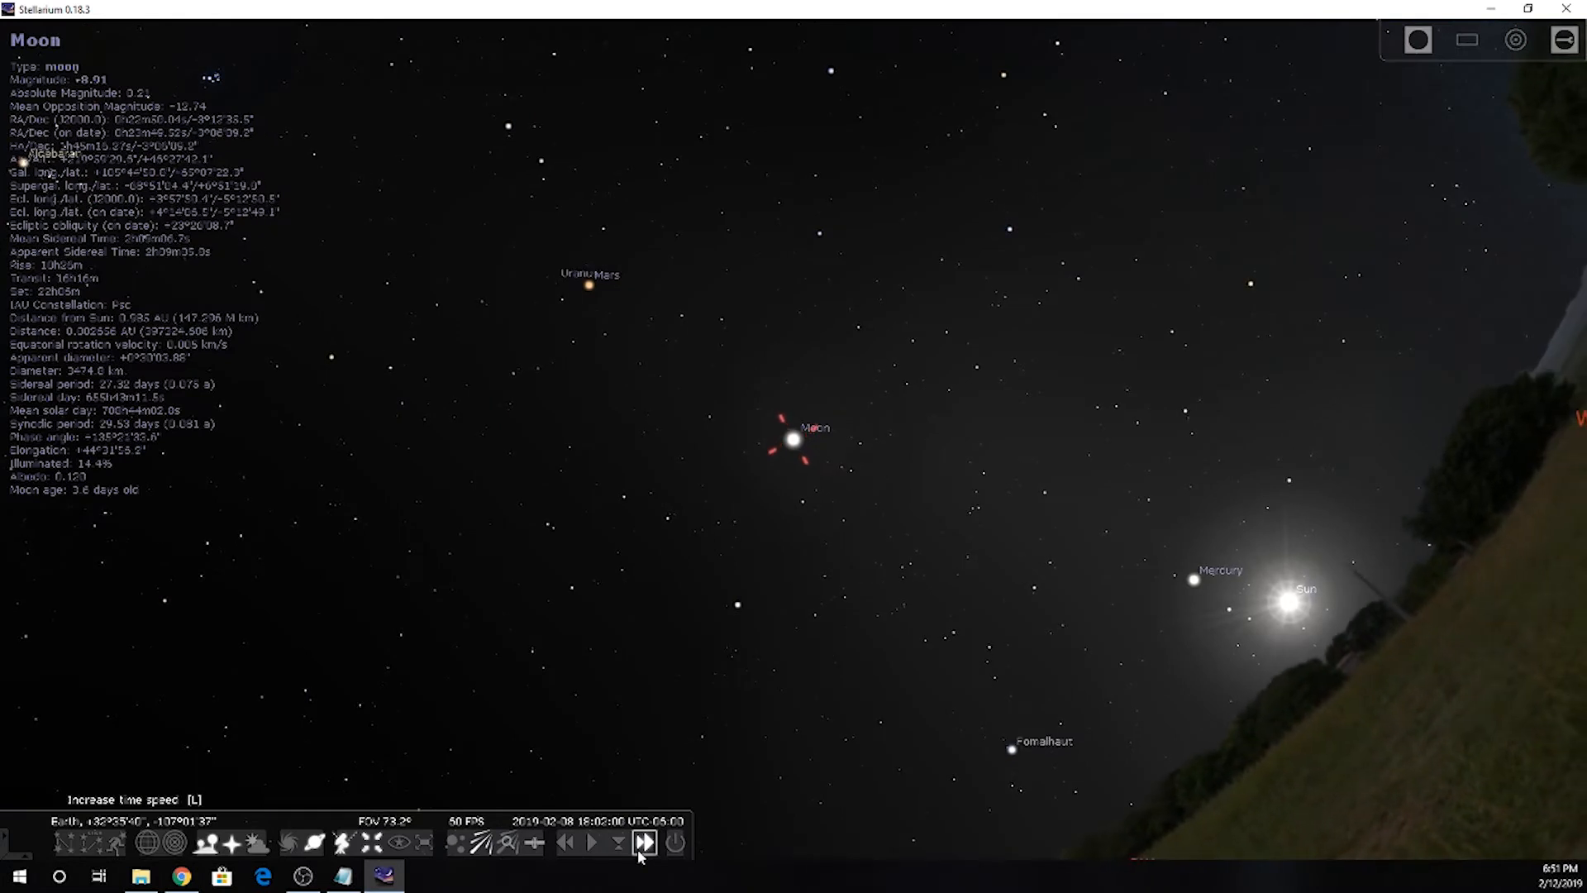
Speed up time twice with the Moon centred, then toggle deep-sky objects
left_click(643, 841)
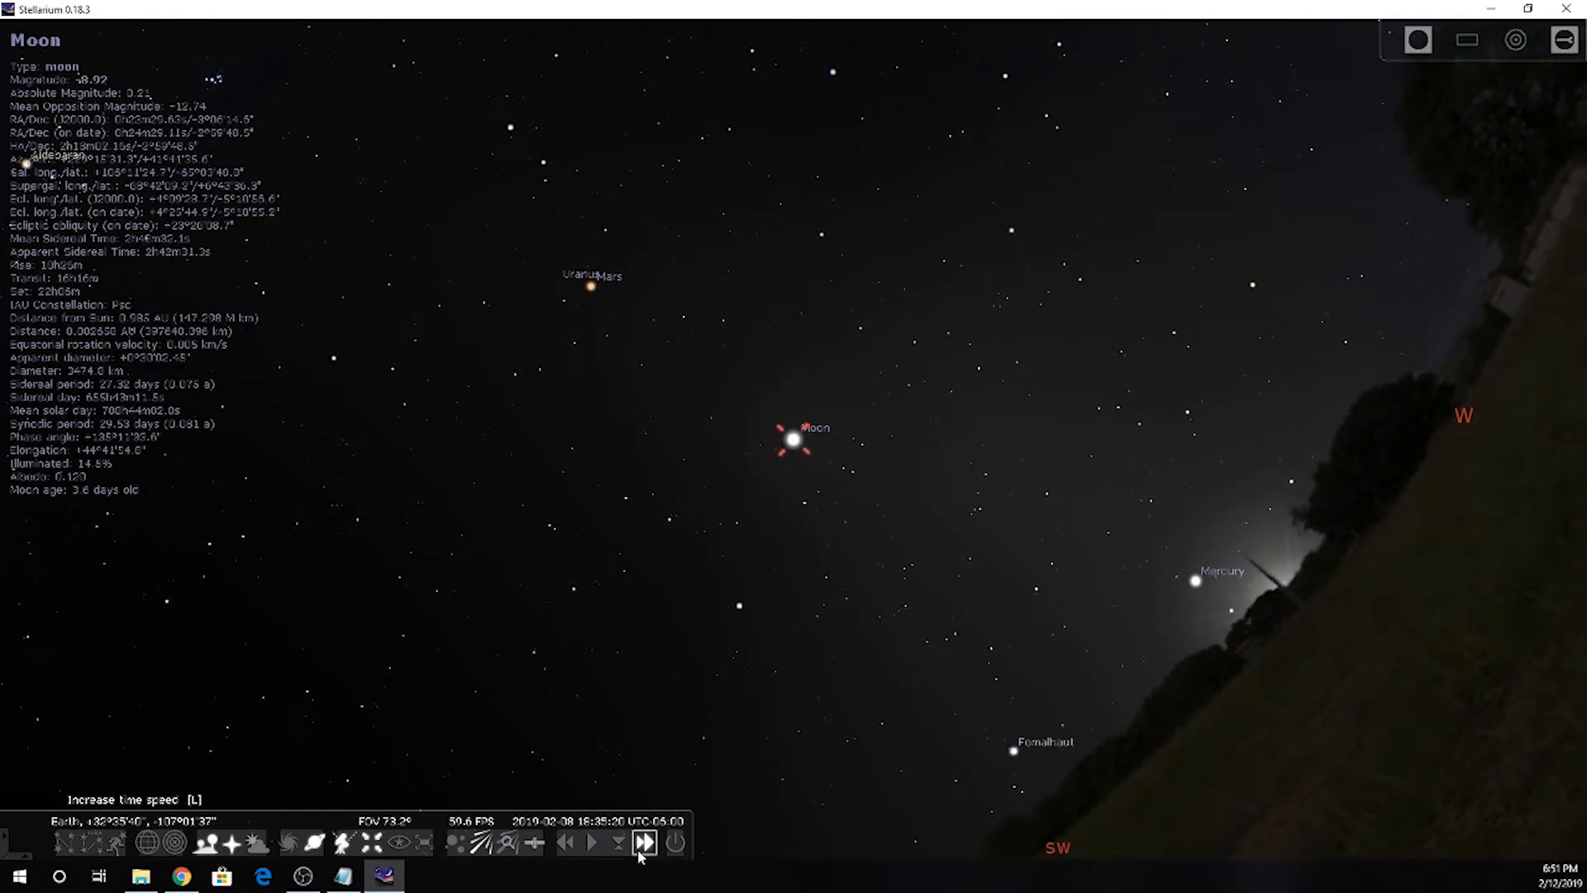
left_click(644, 841)
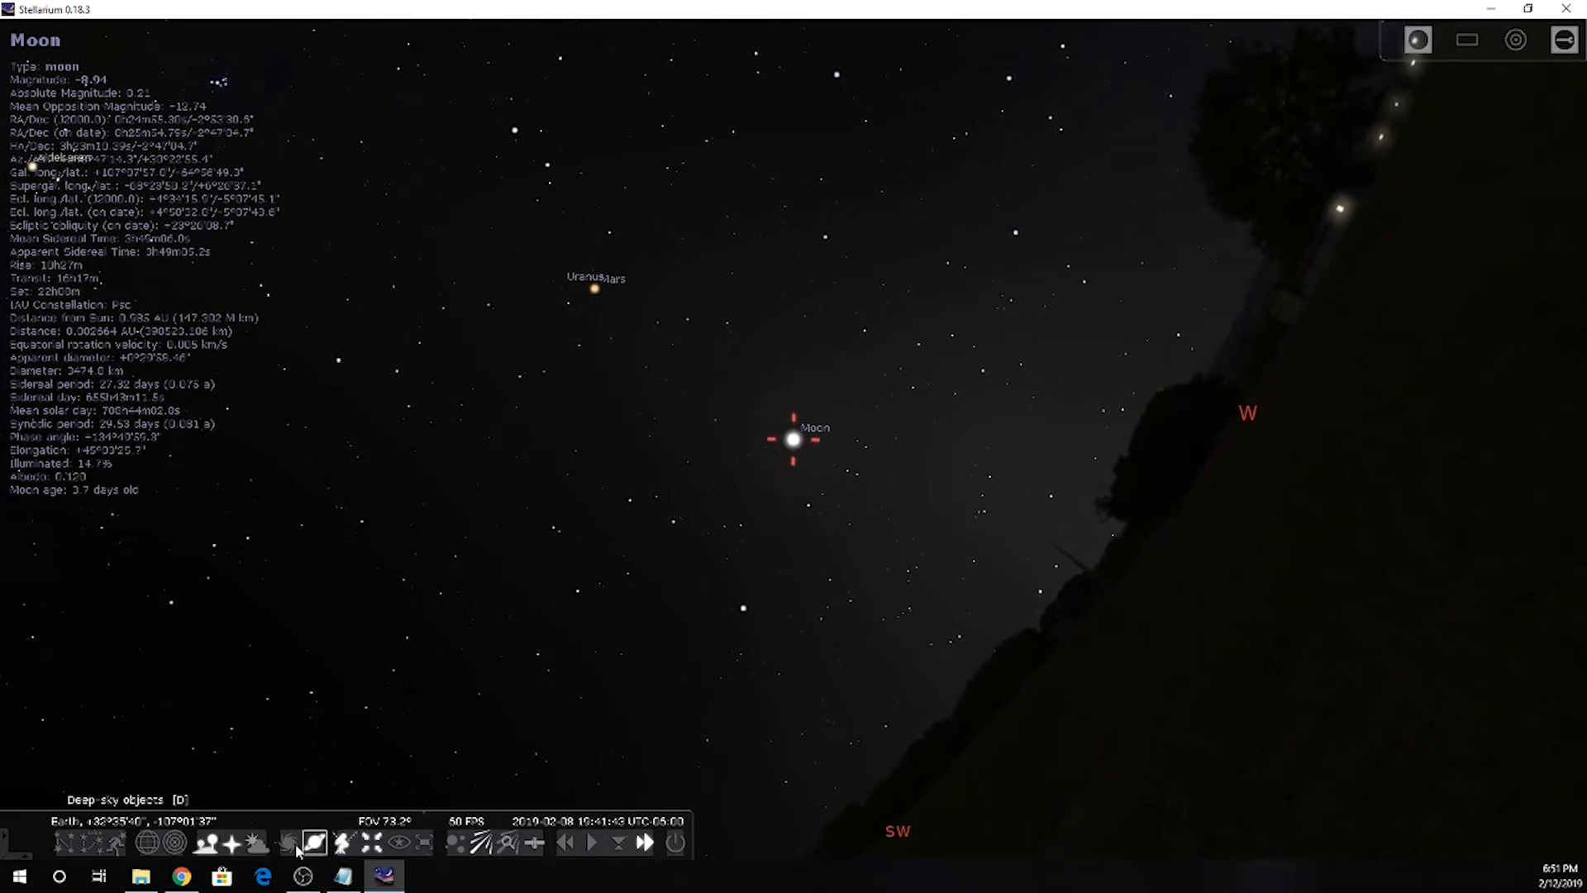
left_click(206, 842)
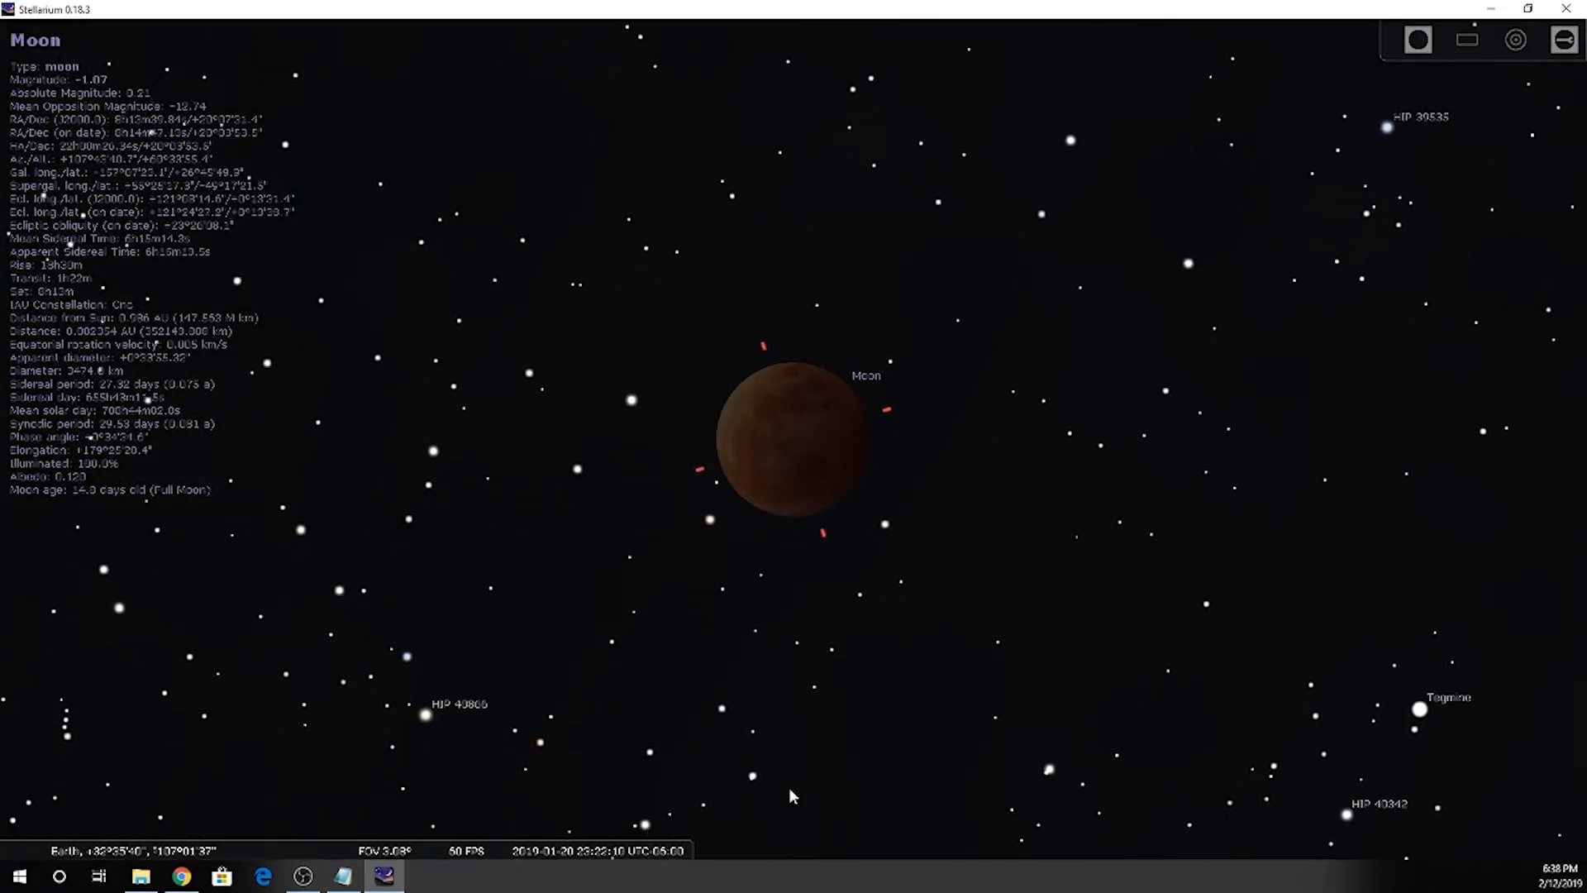
Reset time to normal, then accelerate five times to animate the January 2019 eclipse
left_click(591, 841)
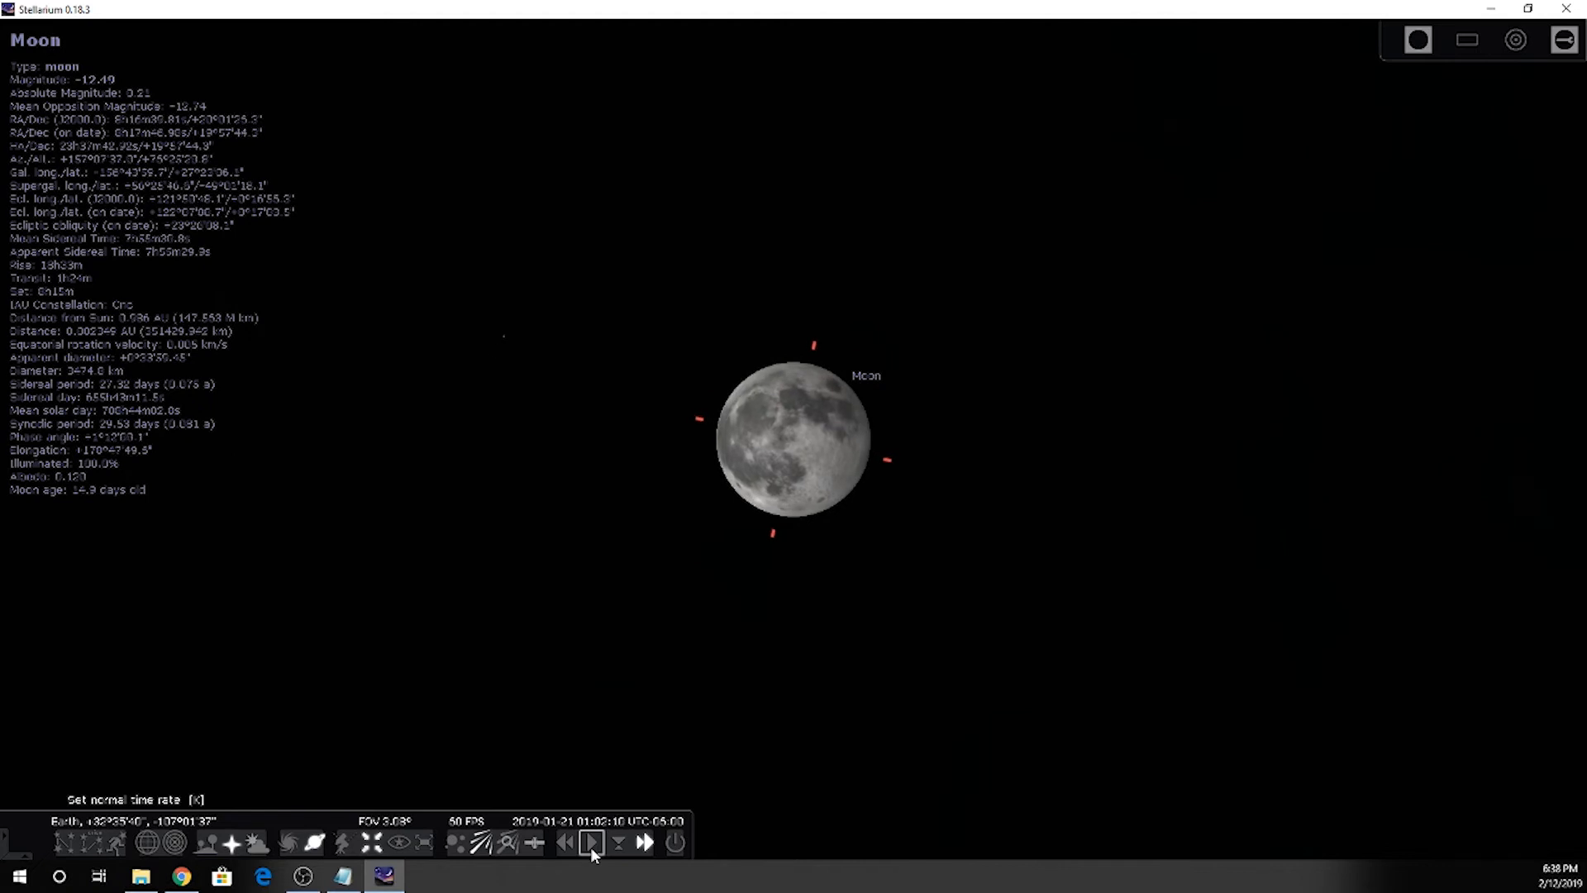
left_click(644, 843)
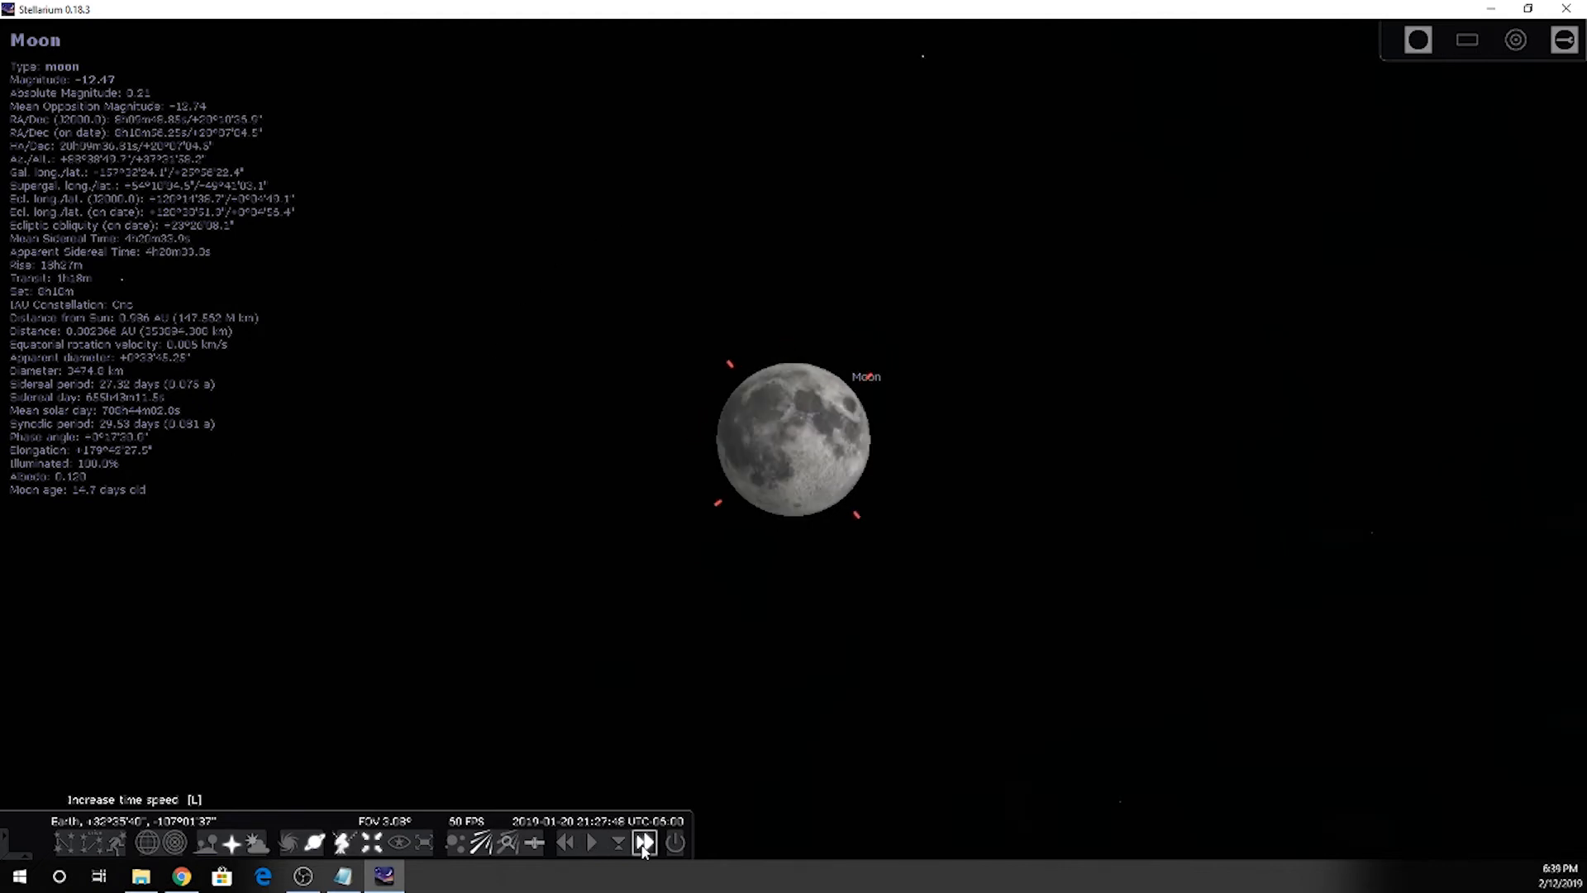
left_click(645, 841)
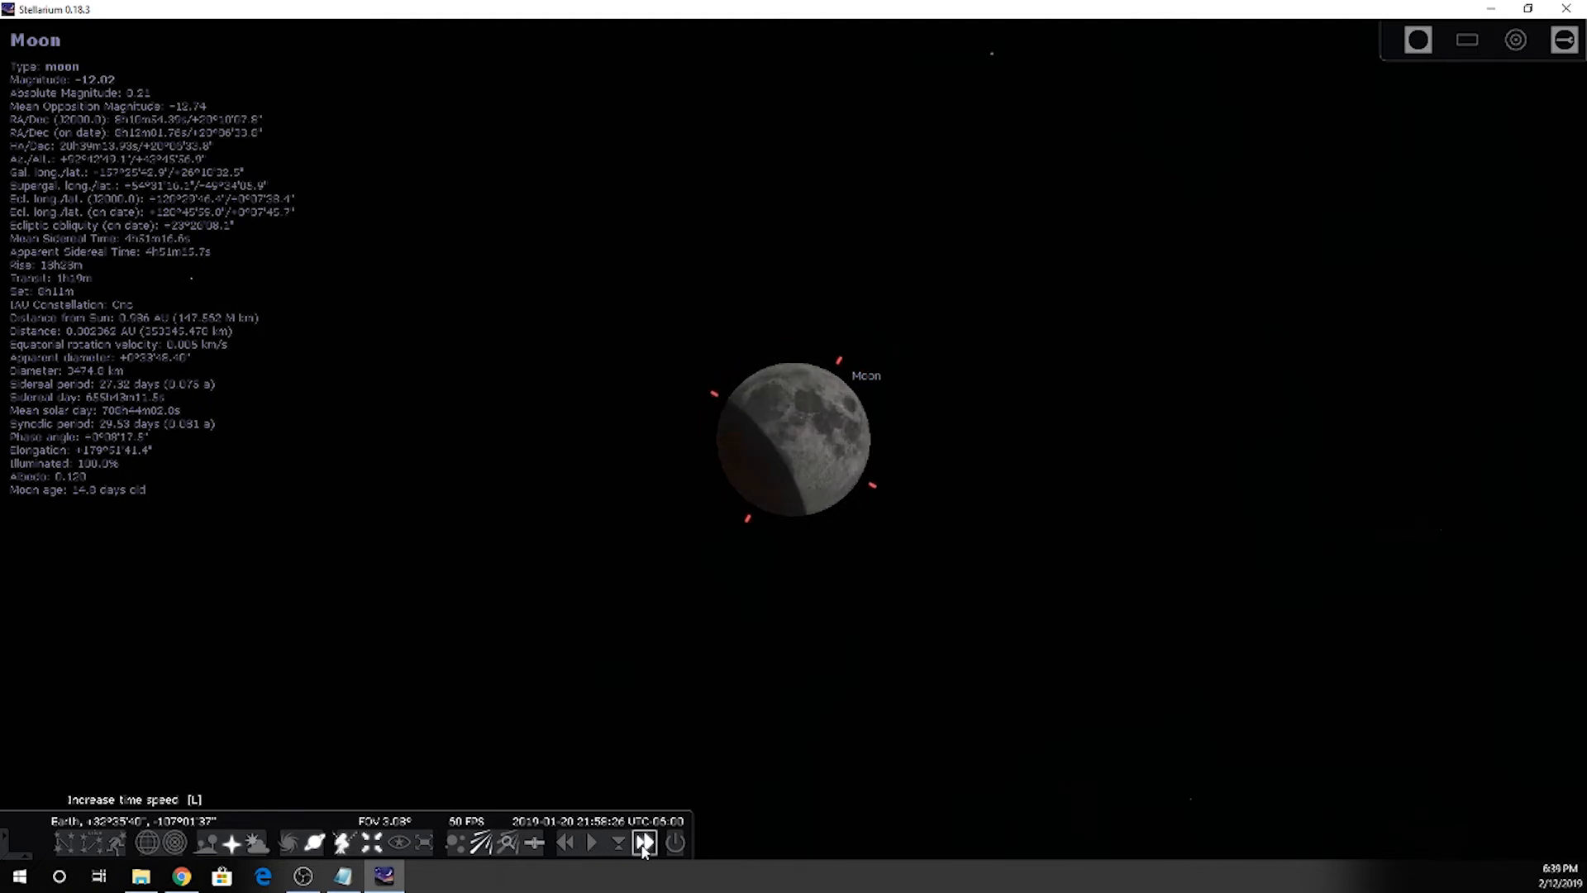
left_click(644, 841)
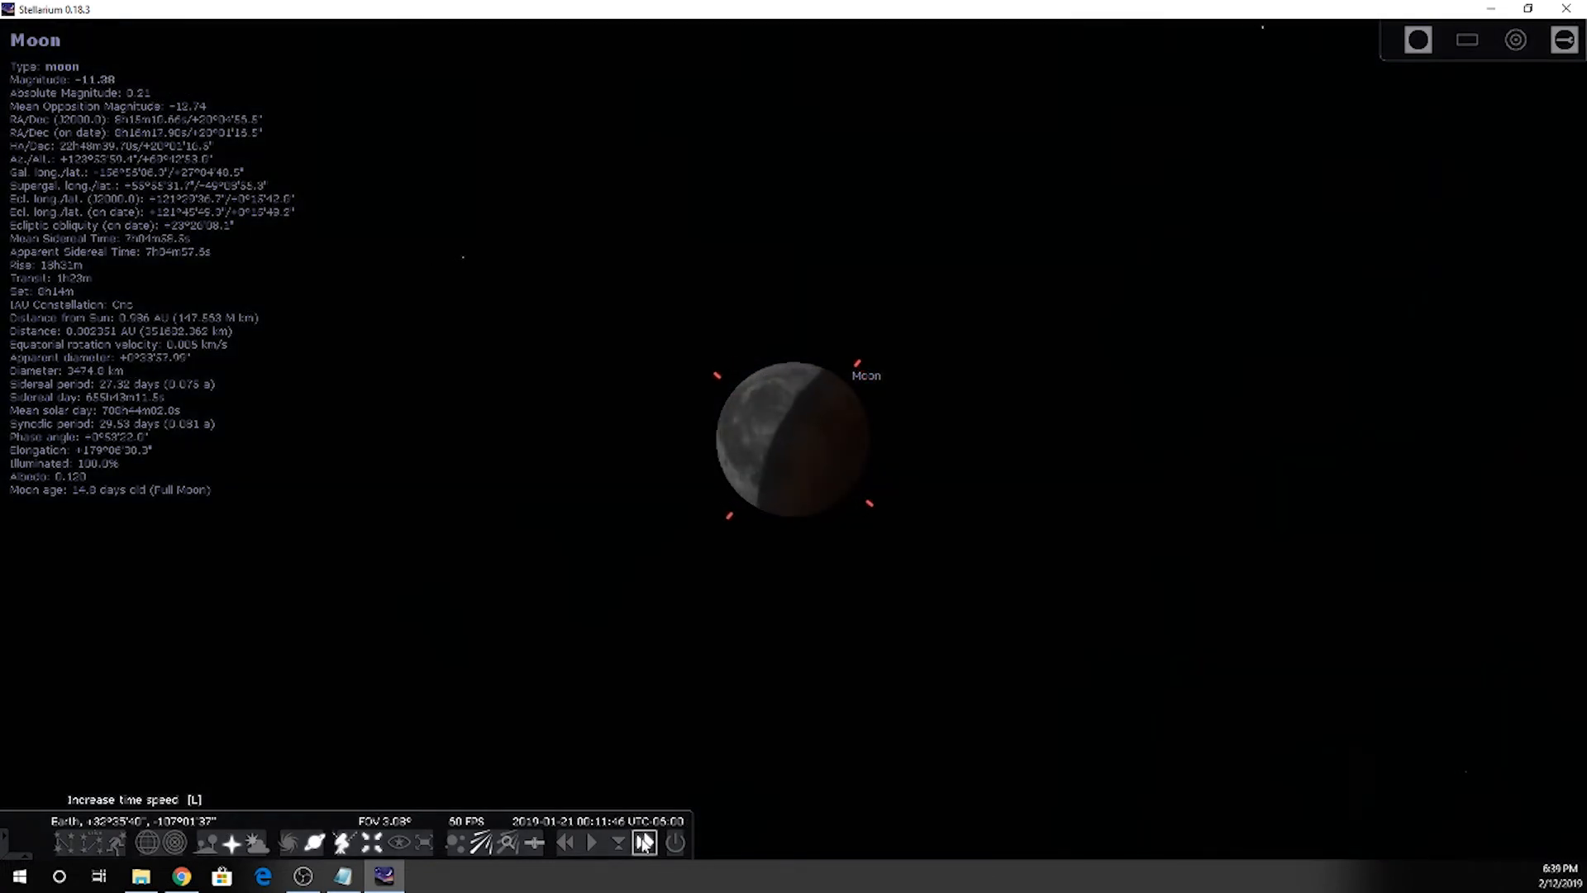
left_click(643, 842)
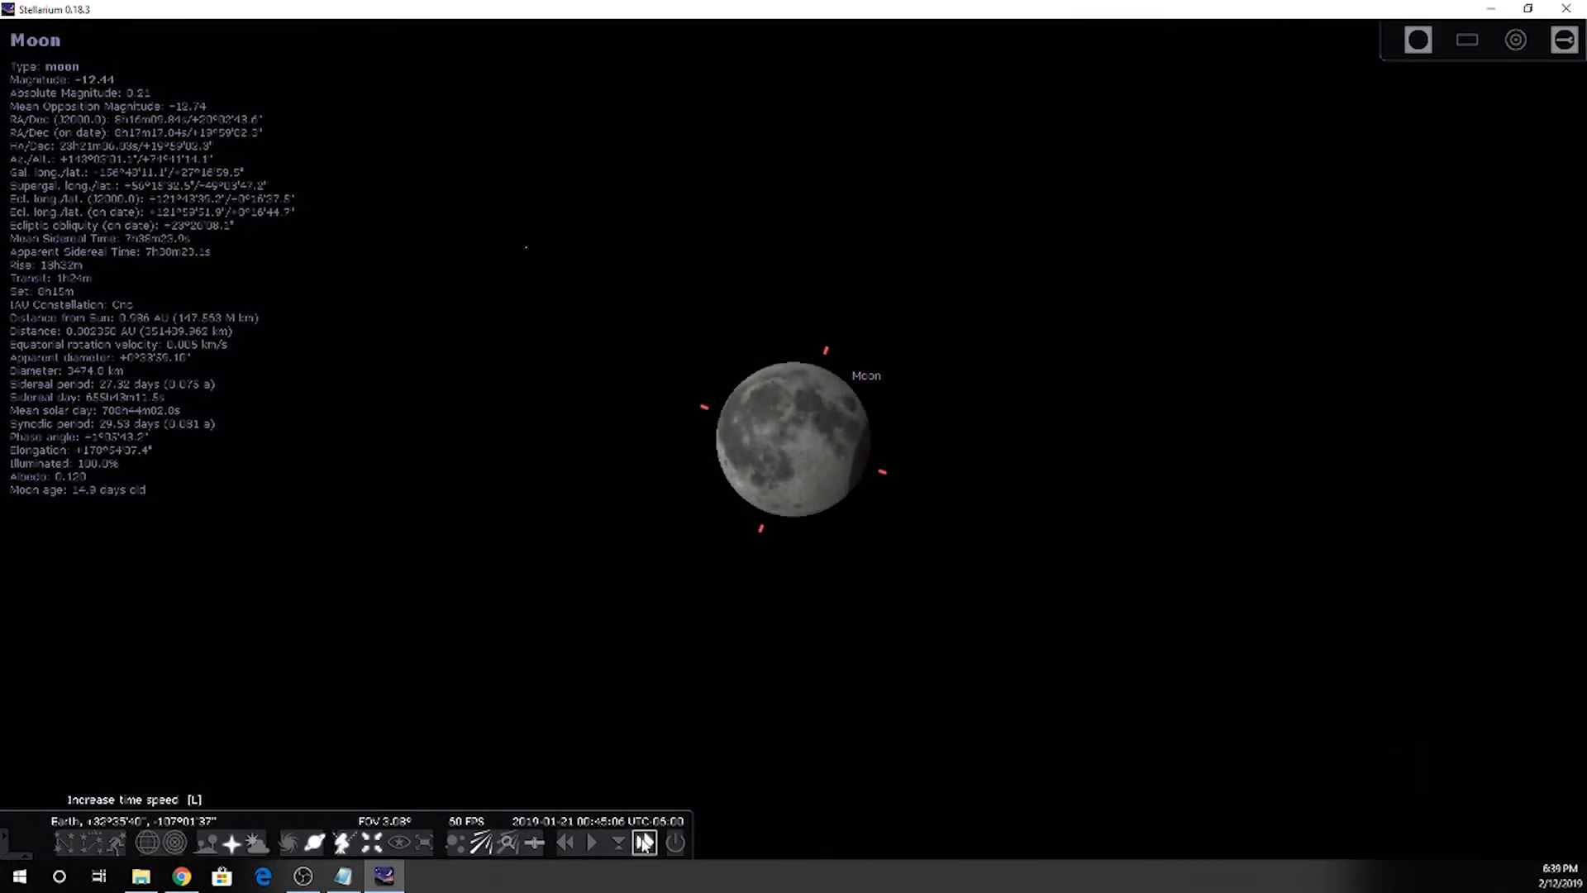
left_click(644, 842)
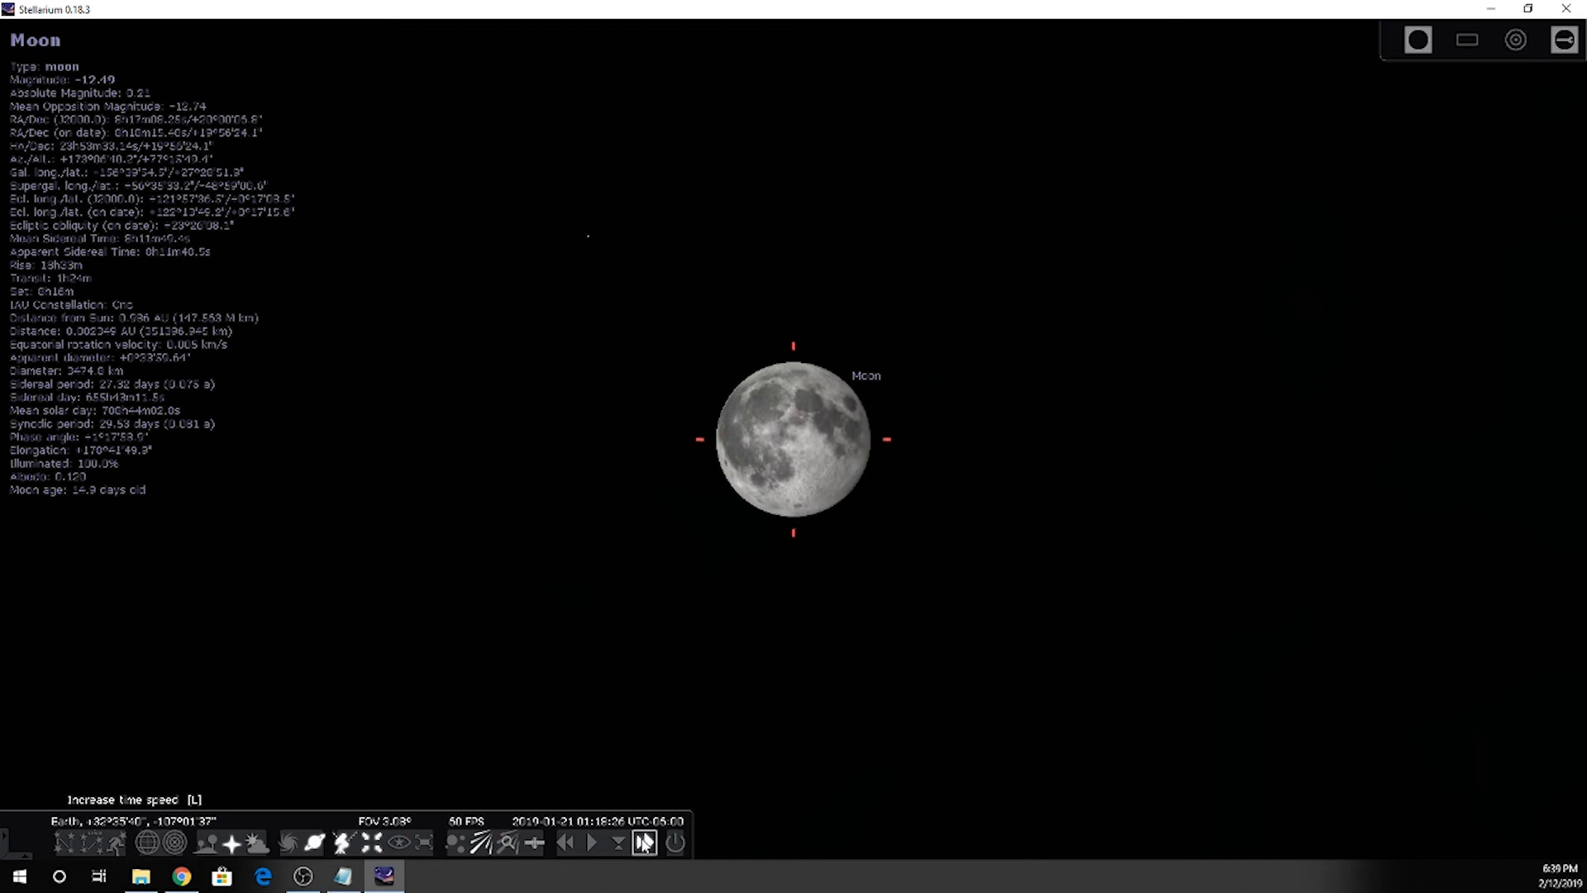
left_click(644, 841)
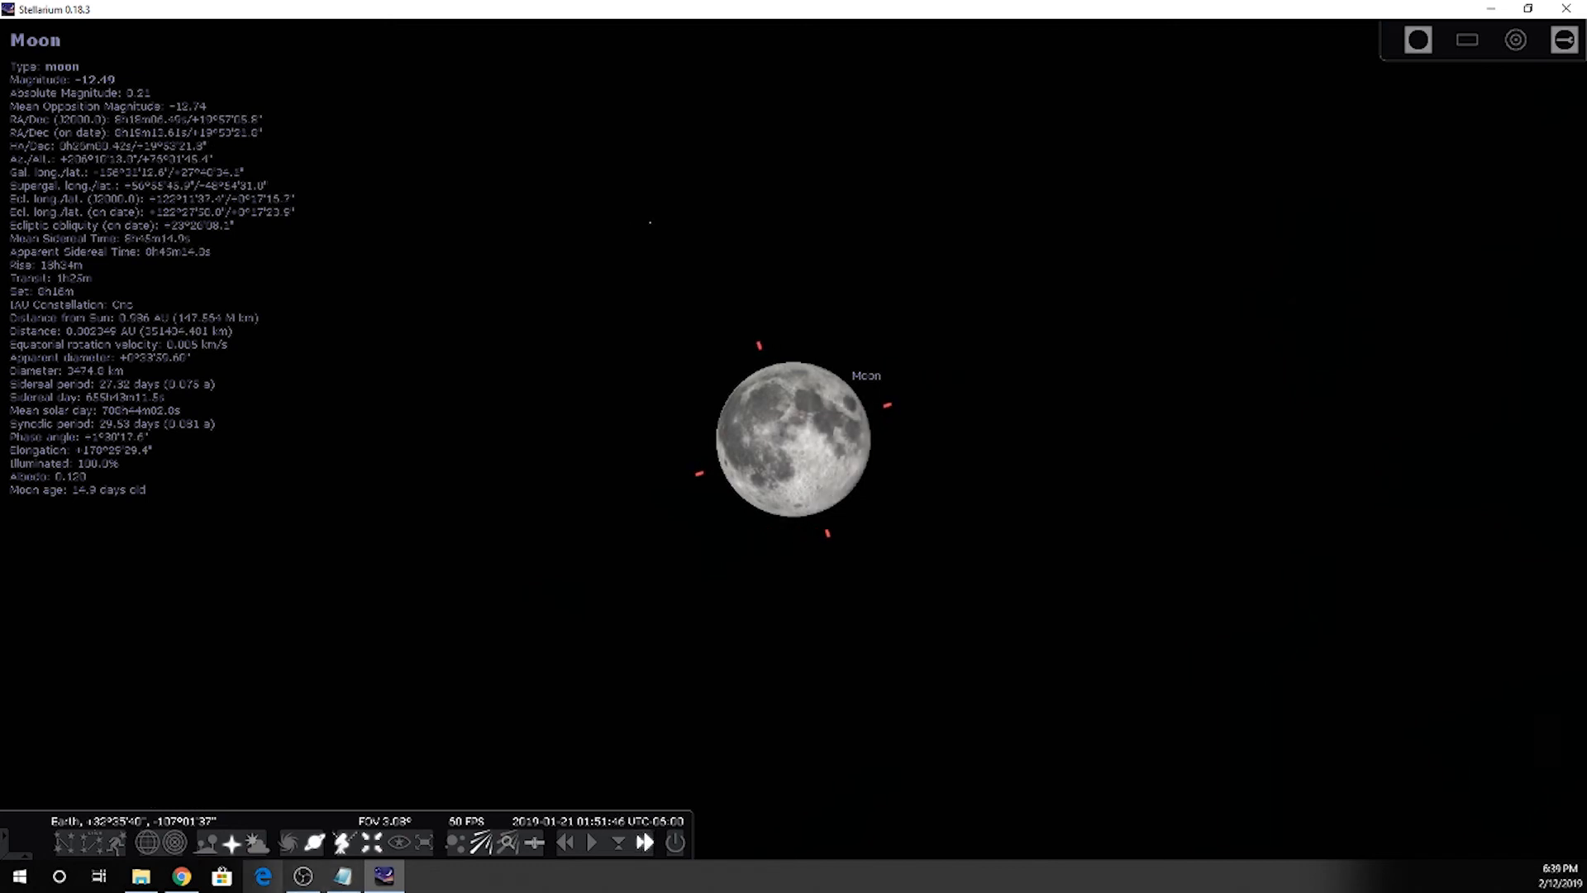